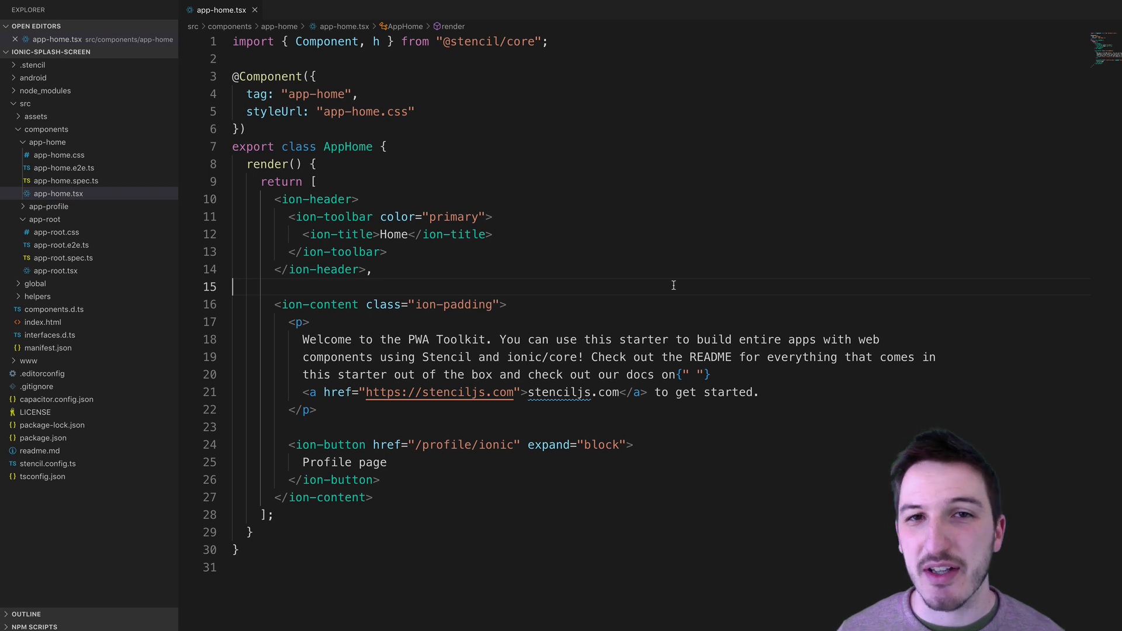
{"action": "mouse_move", "coordinate": [470, 499]}
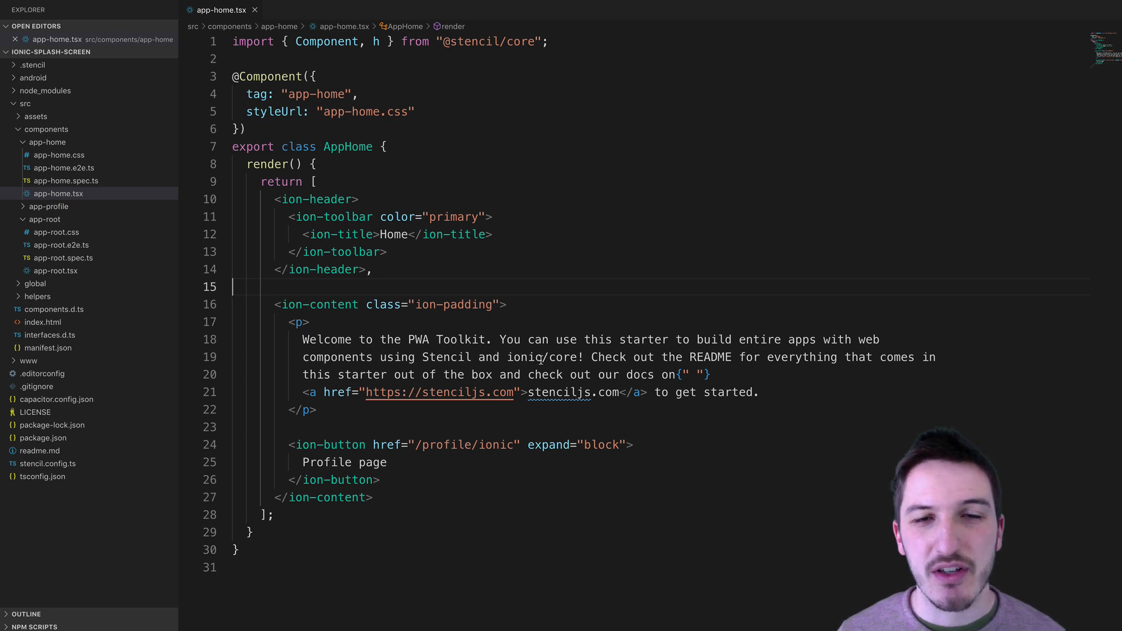
{"action": "mouse_move", "coordinate": [562, 350]}
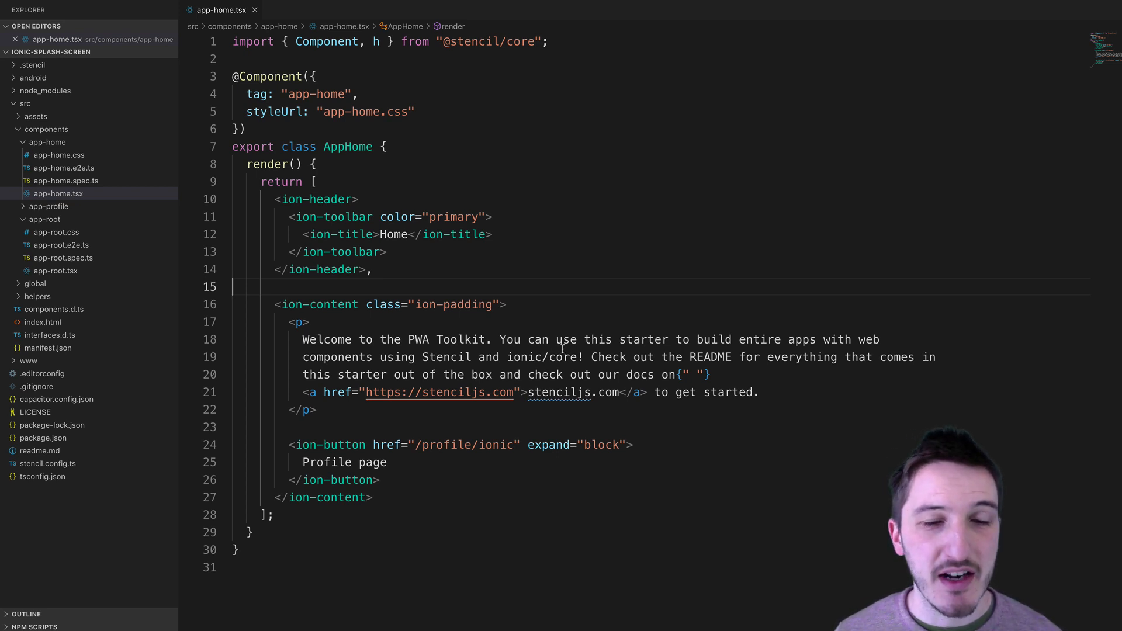
{"action": "mouse_move", "coordinate": [572, 313]}
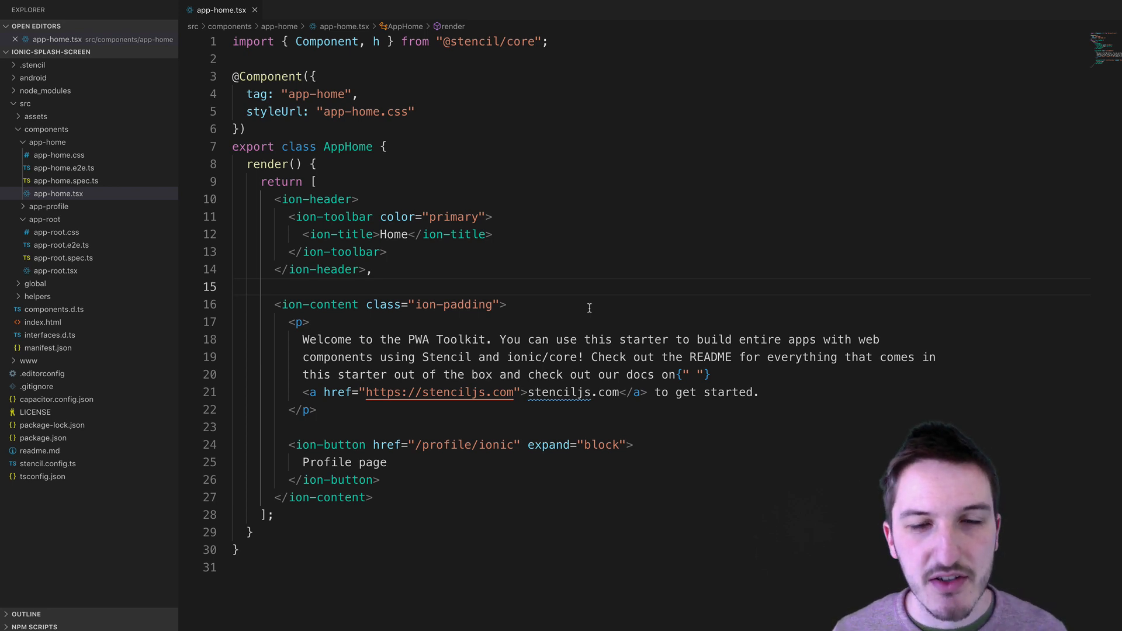
Step: Insert an empty componentDidLoad() method inside the AppHome class above render()
{"action": "left_click", "coordinate": [236, 286]}
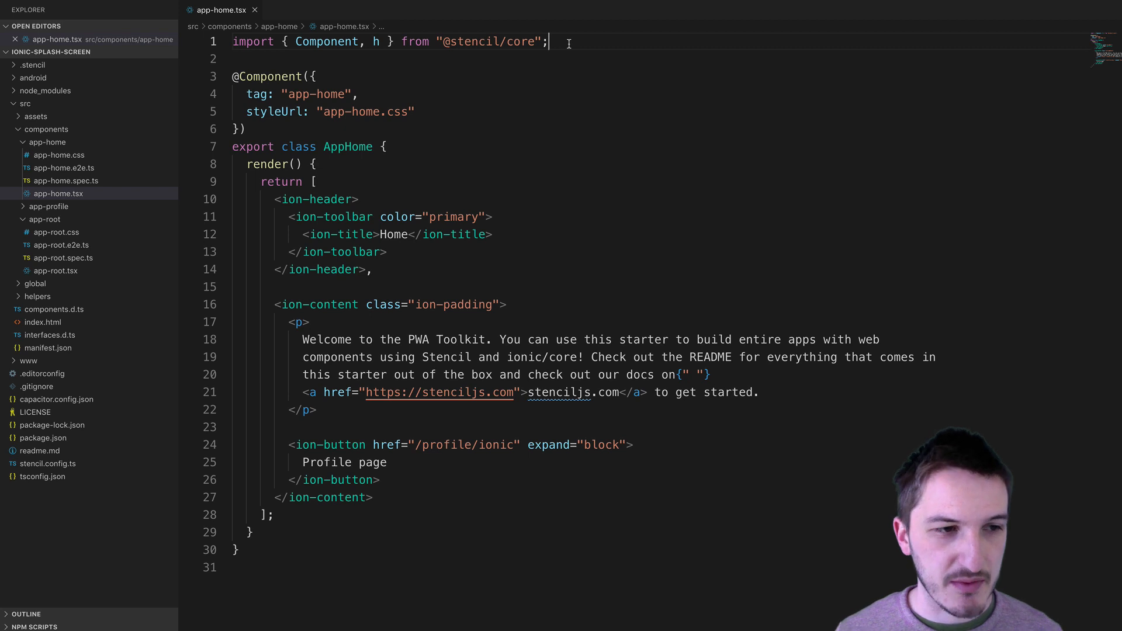
{"action": "key", "text": "Enter"}
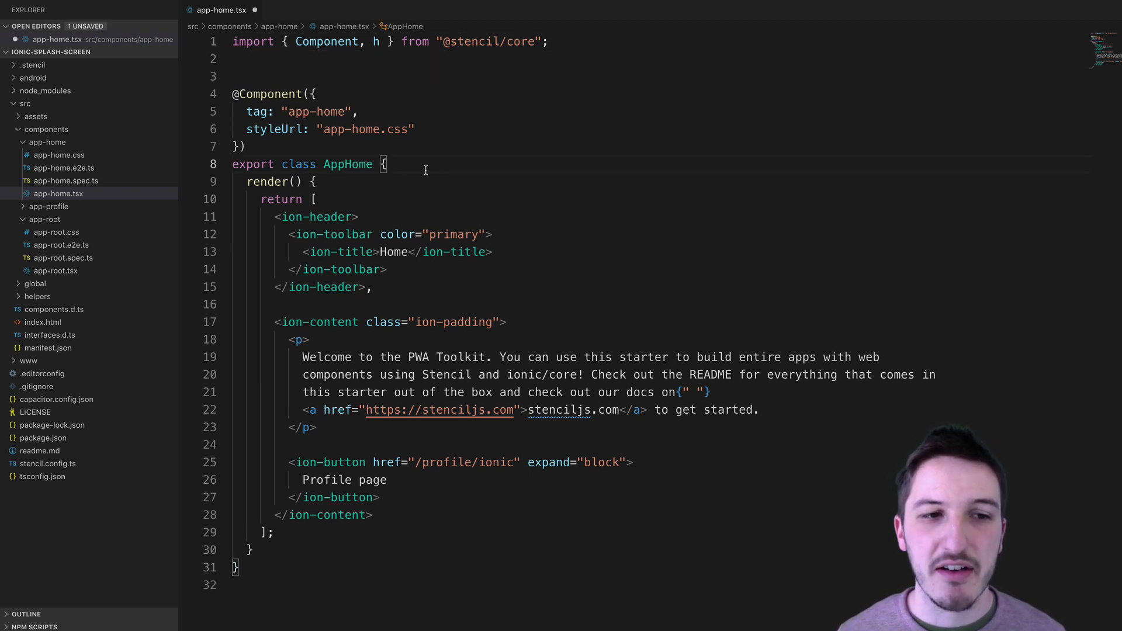
{"action": "type", "text": "compon"}
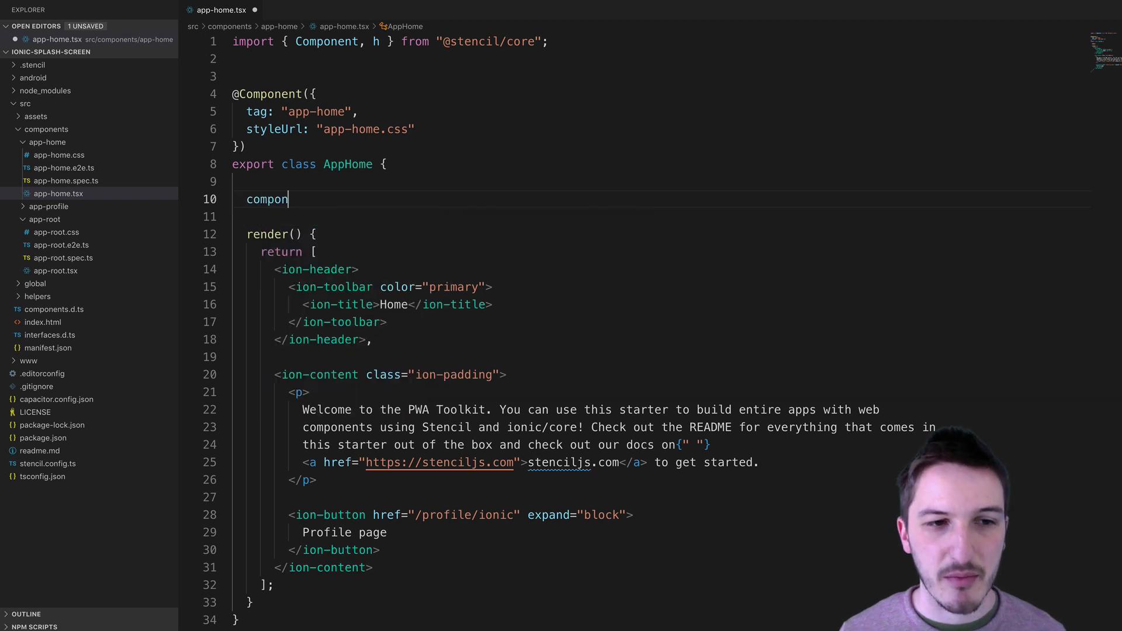
{"action": "type", "text": "entDidLoad)"}
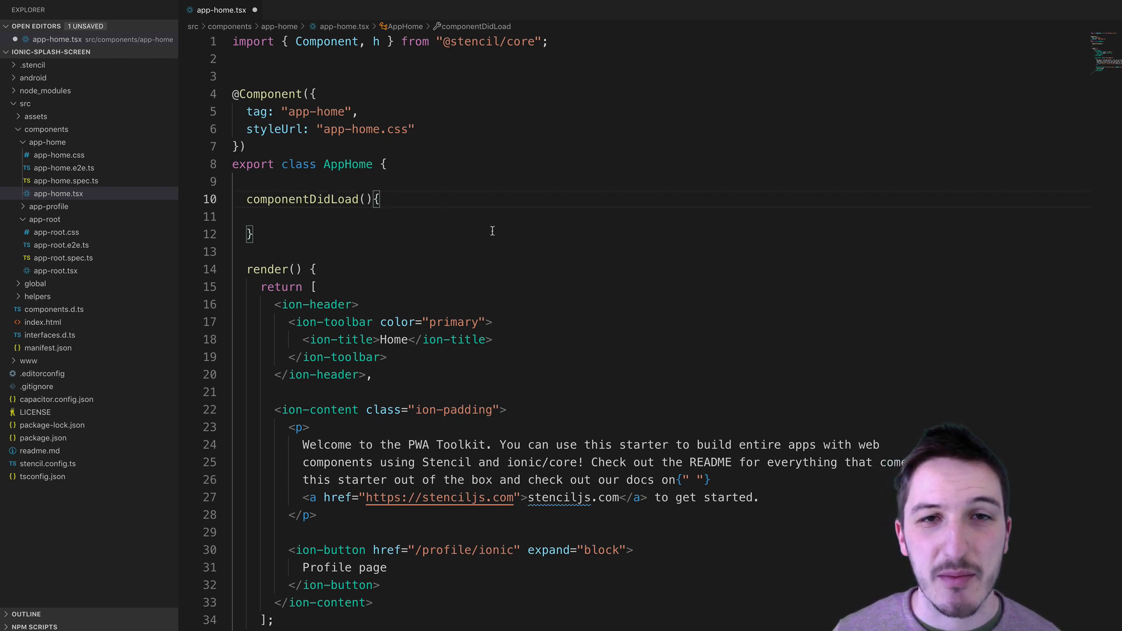
{"action": "mouse_move", "coordinate": [423, 225]}
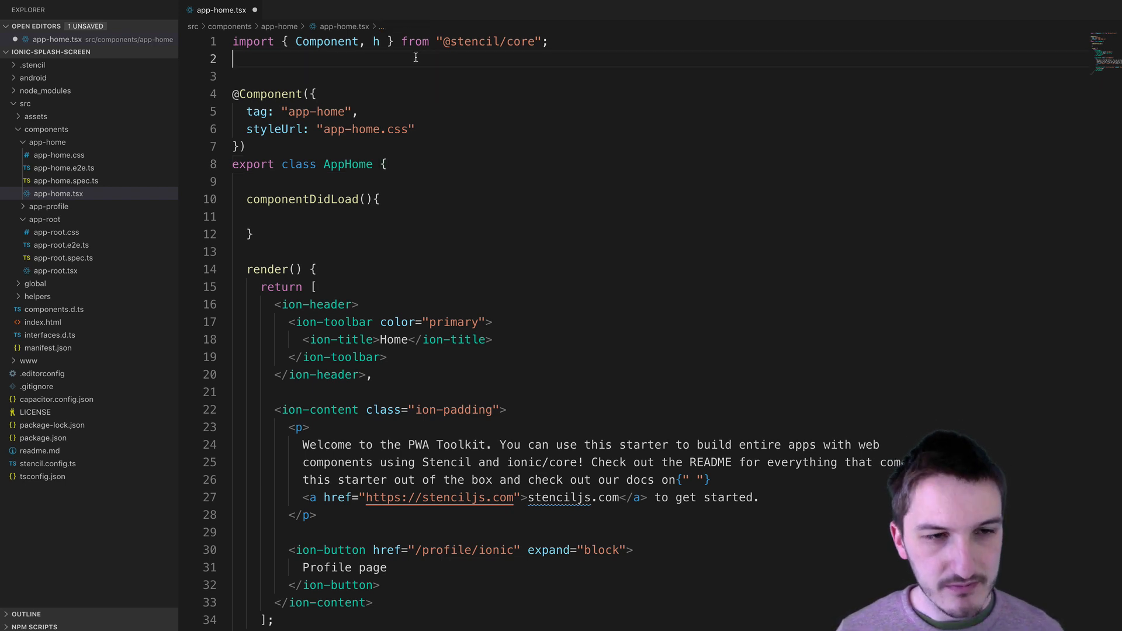
{"action": "type", "text": "import"}
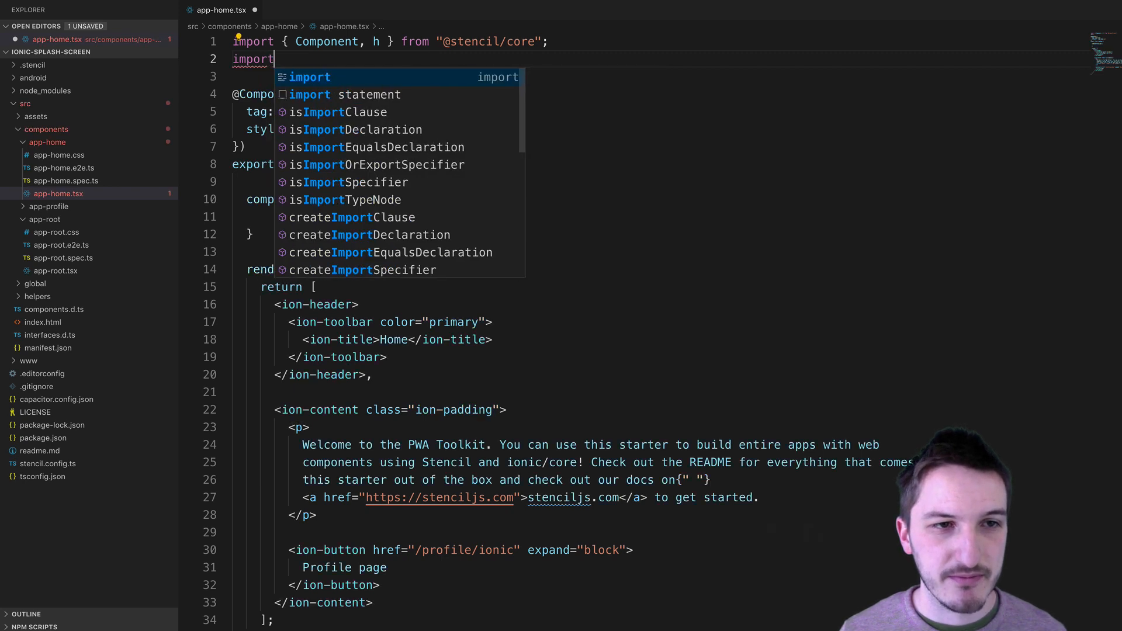
{"action": "type", "text": "{ Plugins}"}
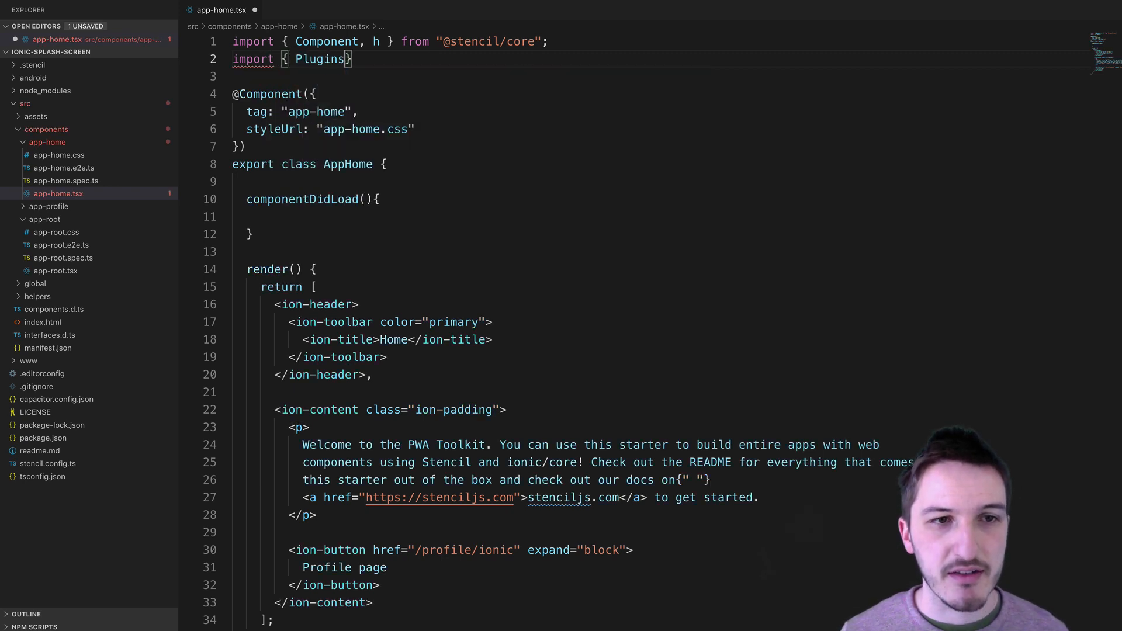
{"action": "type", "text": "} from \"@capacitor/core"}
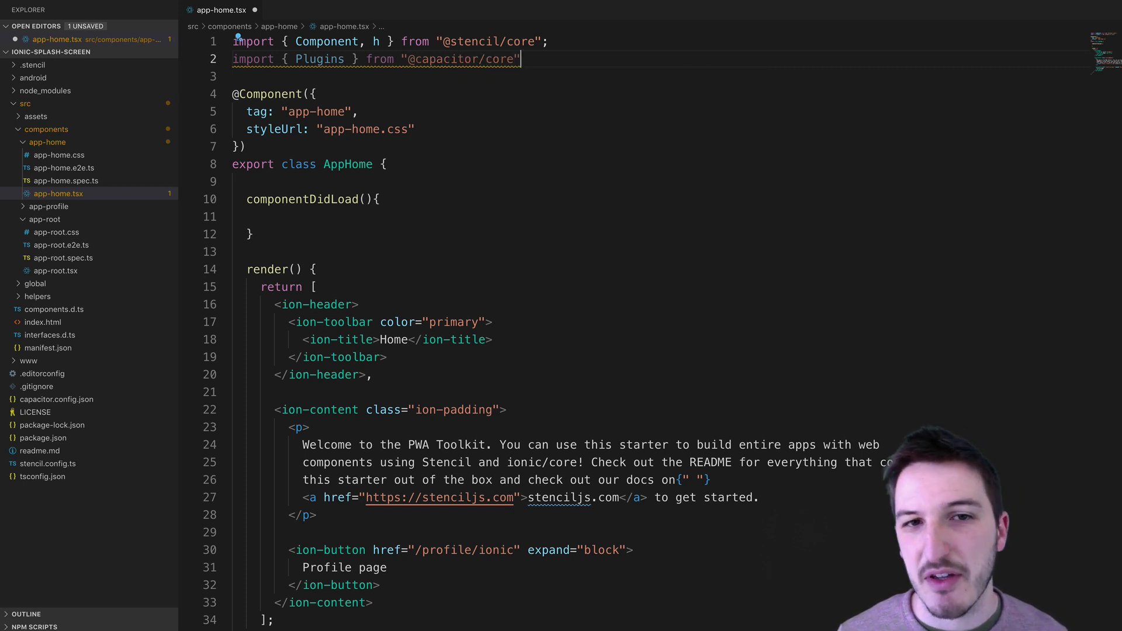
{"action": "type", "text": ";"}
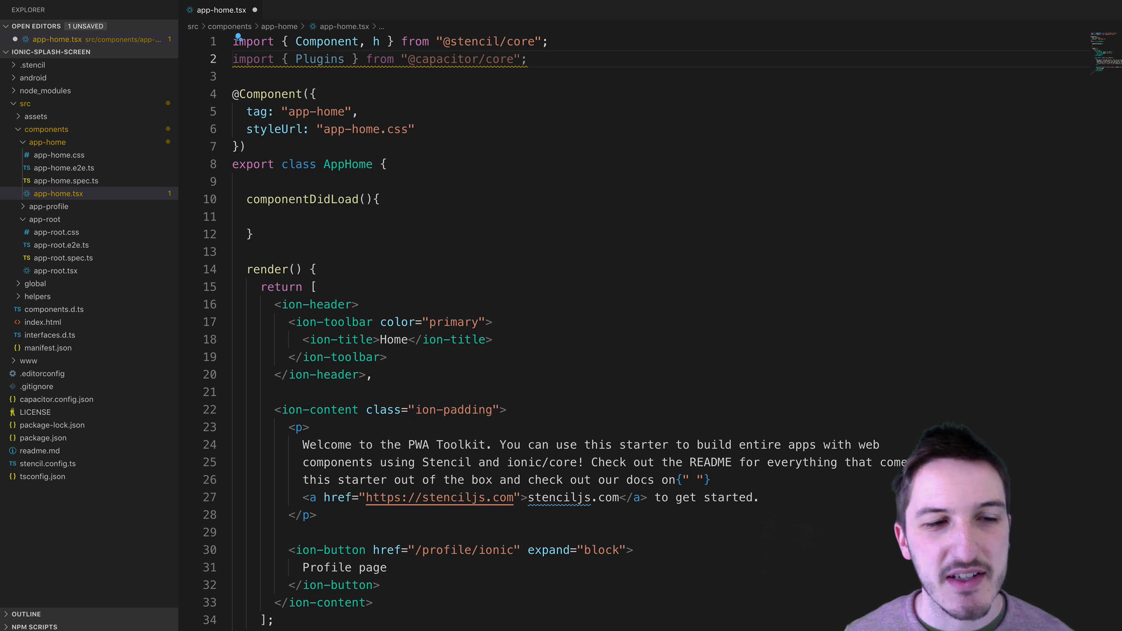
{"action": "key", "text": "Enter"}
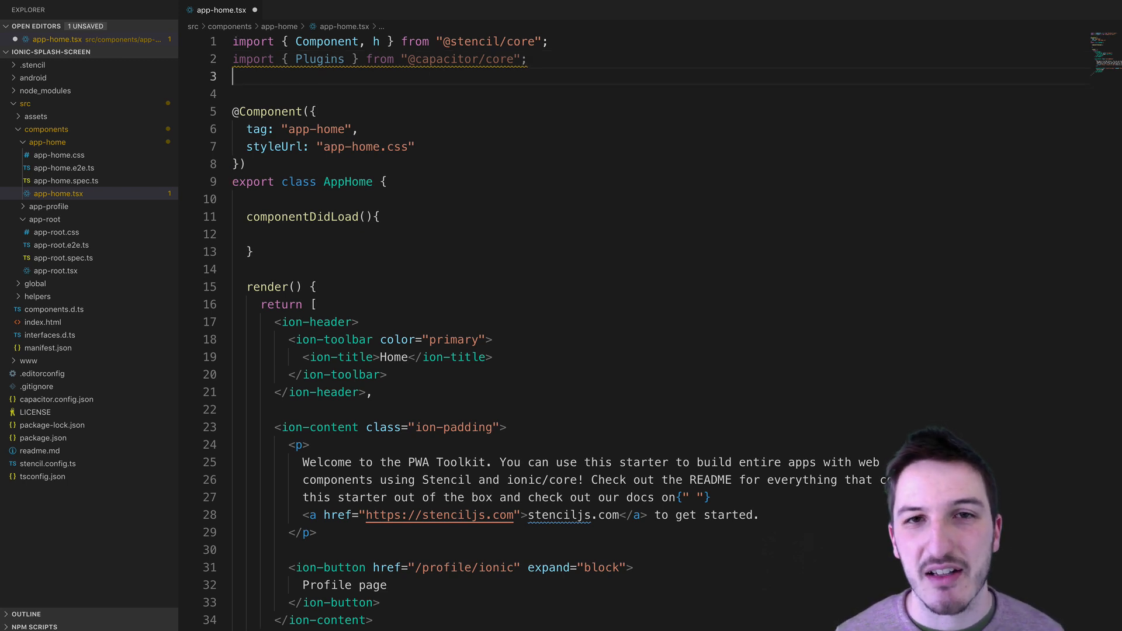
{"action": "key", "text": "Enter"}
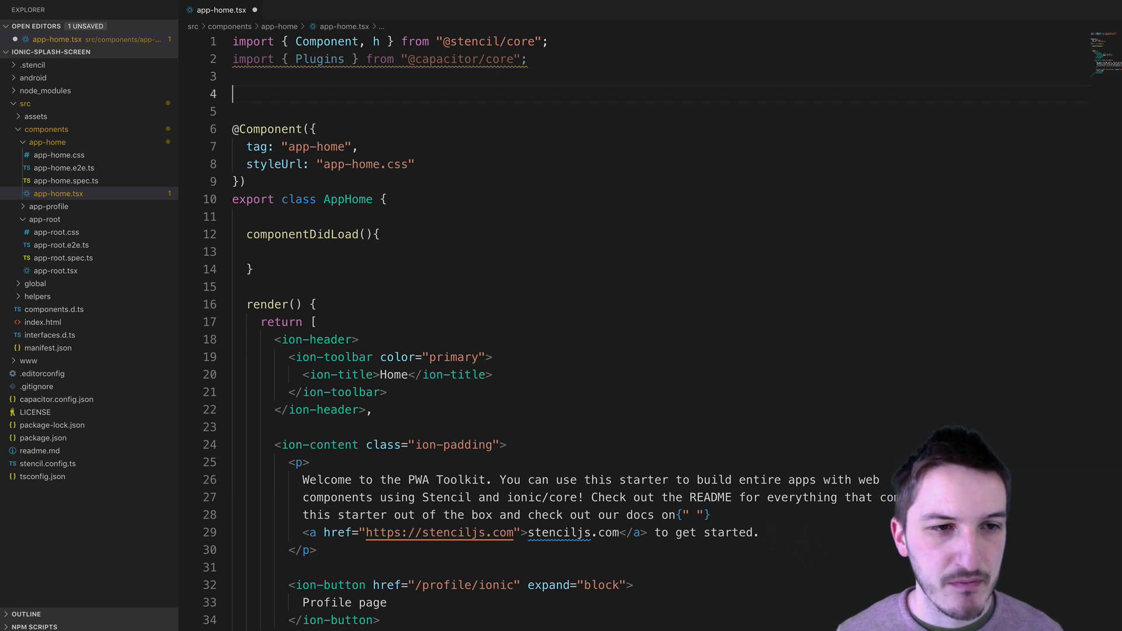
Step: Destructure SplashScreen from Plugins and call SplashScreen.hide() in componentDidLoad, then save
{"action": "type", "text": "const { S }"}
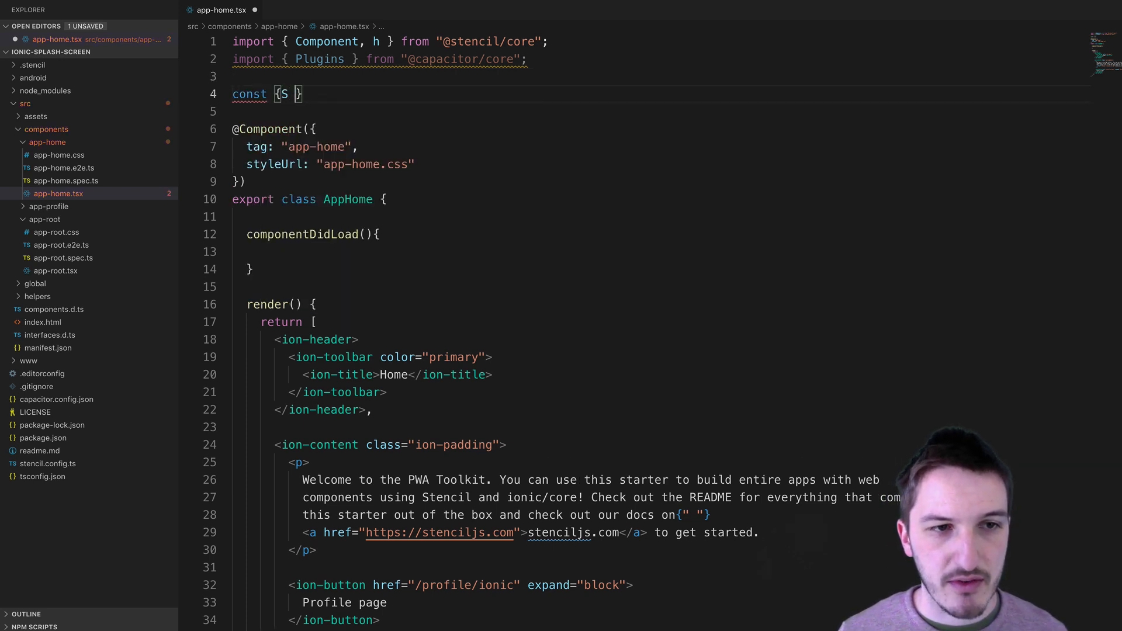
{"action": "type", "text": "plashScreen"}
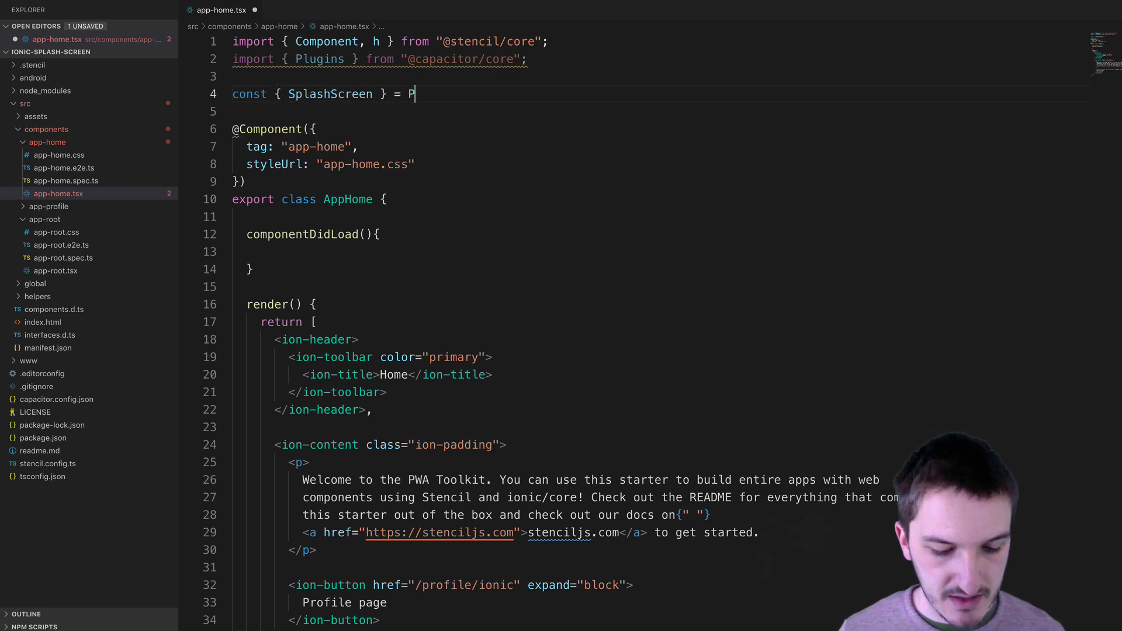
{"action": "type", "text": "lugins;"}
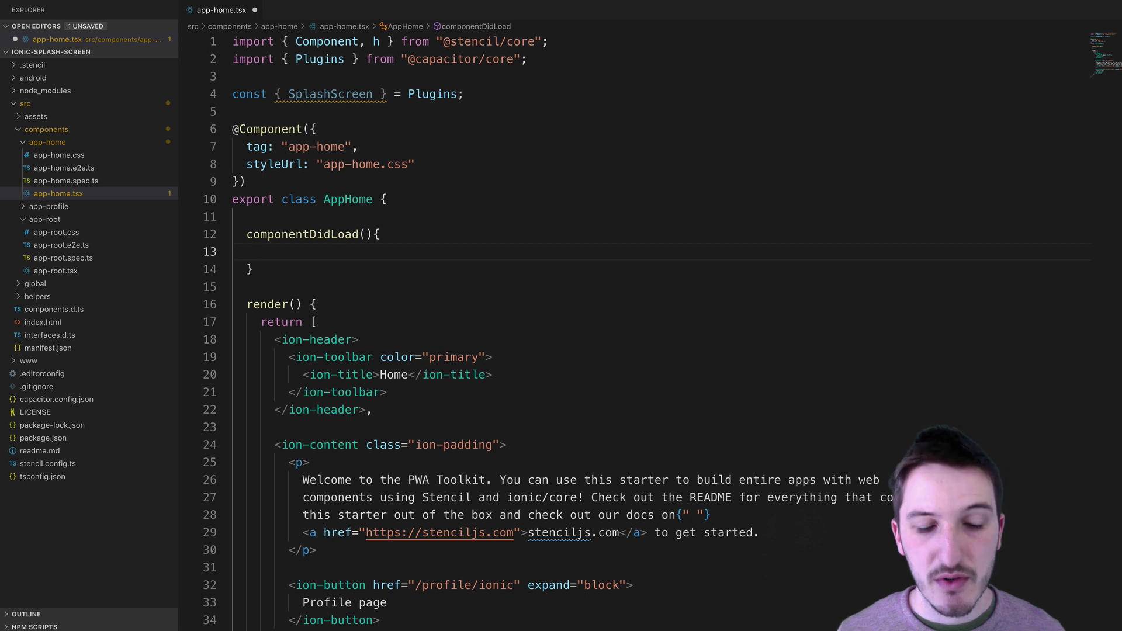
{"action": "type", "text": "SplashScreen.hide();"}
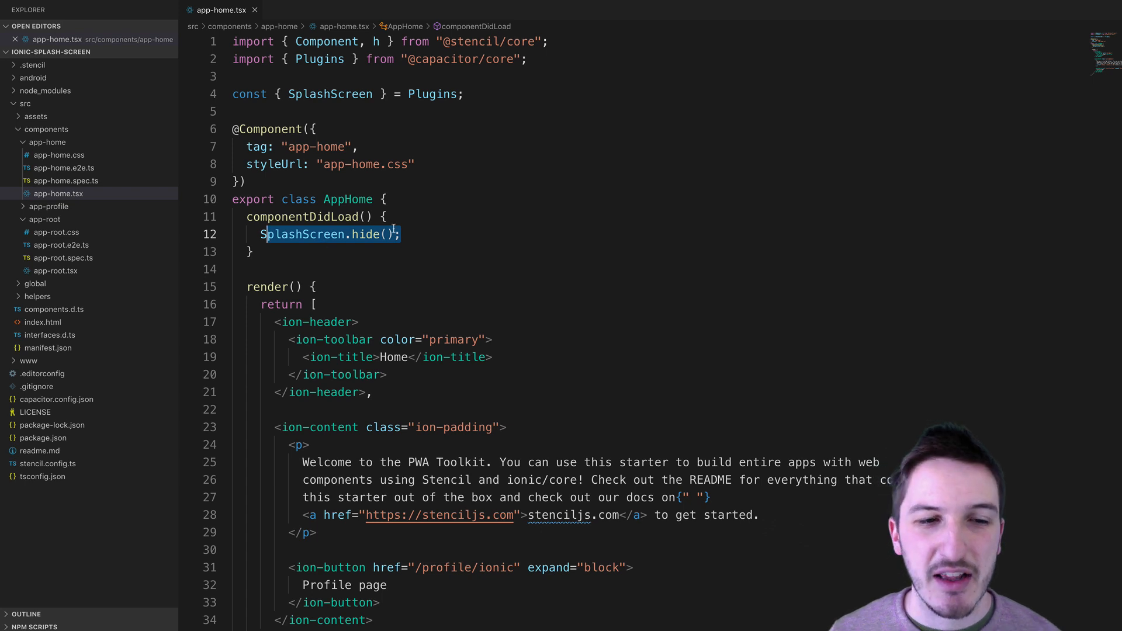
{"action": "mouse_move", "coordinate": [538, 245]}
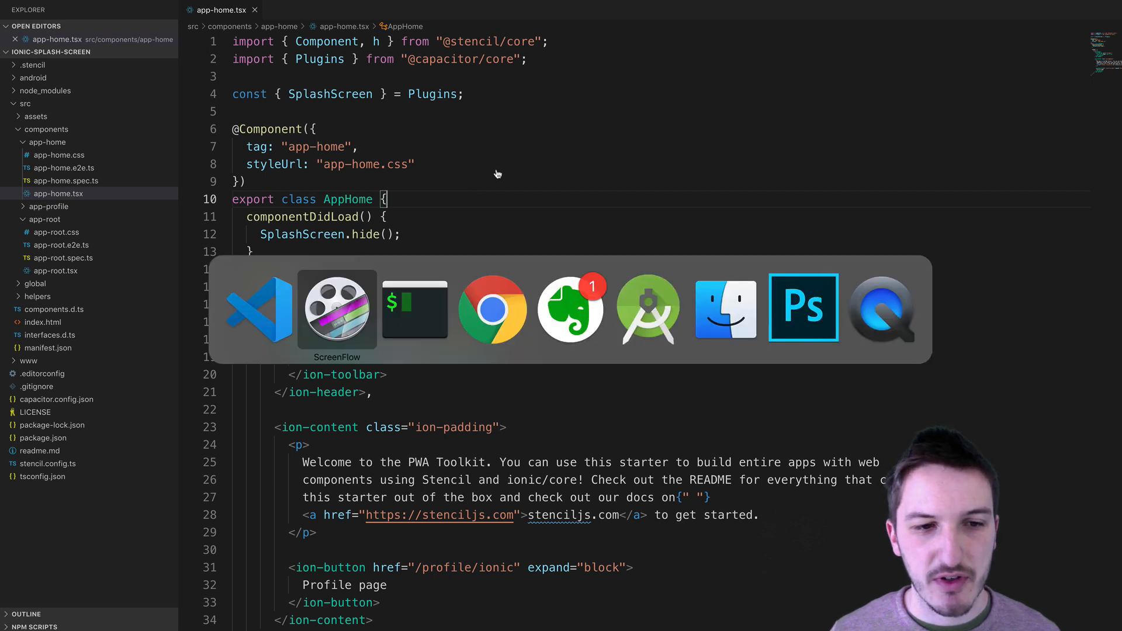
Step: Run npm run build, then npx cap copy to push the new web assets into the Android project
{"action": "left_click", "coordinate": [414, 308]}
{"action": "type", "text": "npm run build"}
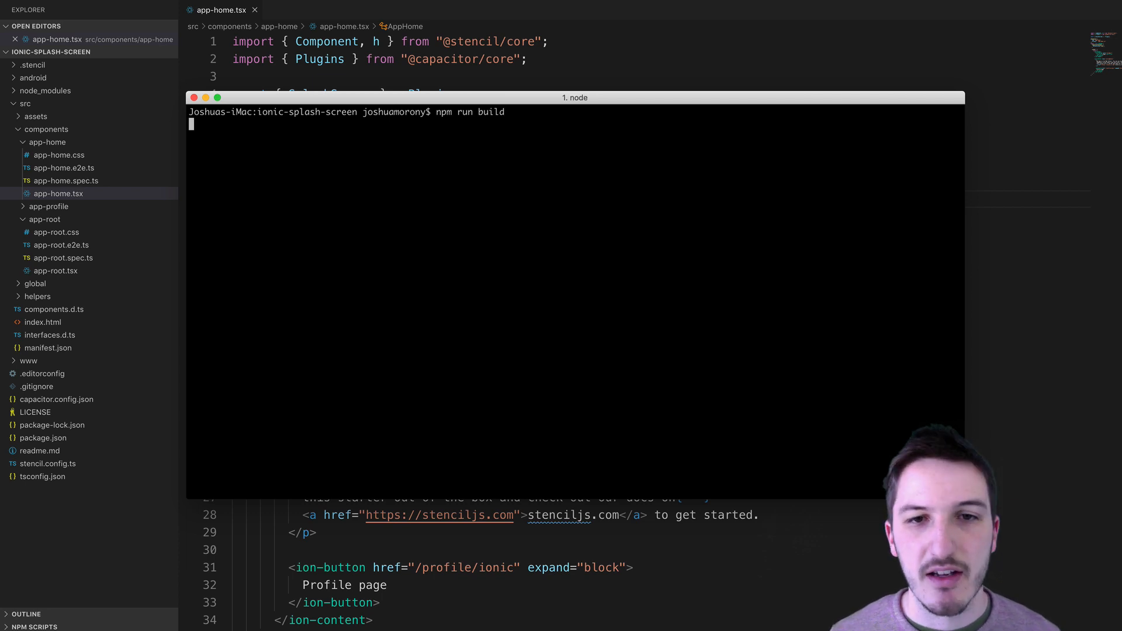
{"action": "key", "text": "Return"}
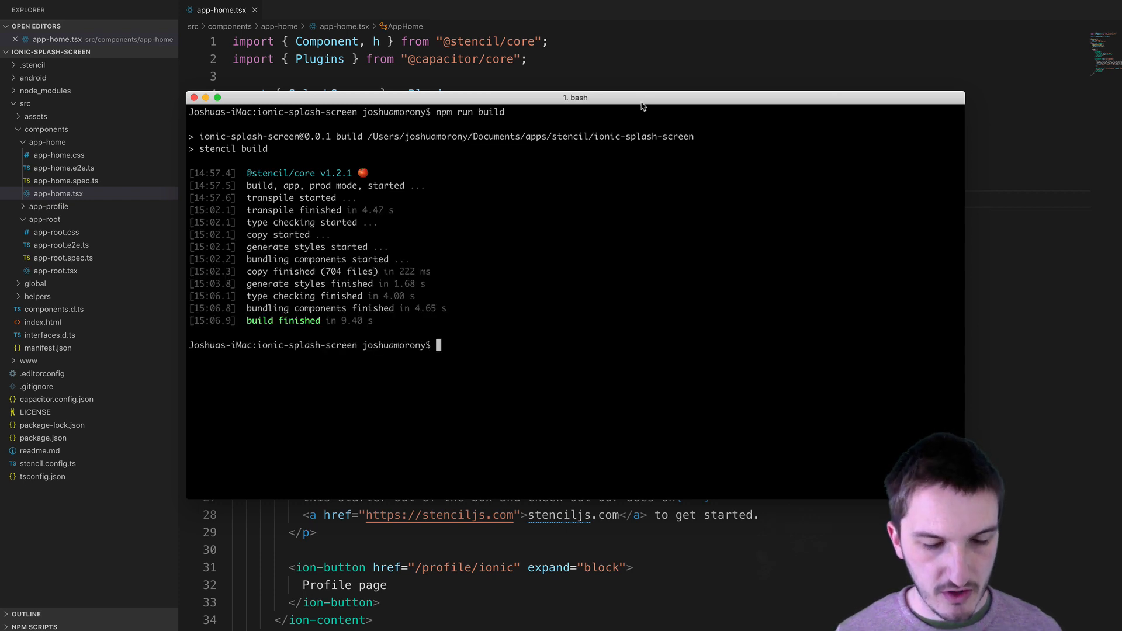
{"action": "type", "text": "npx"}
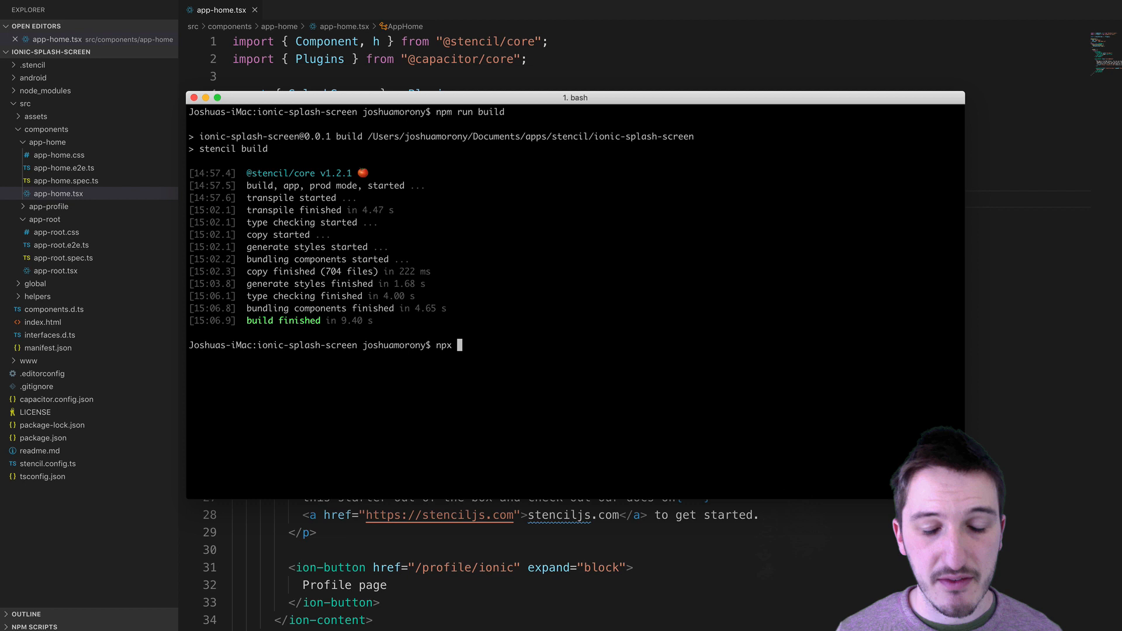
{"action": "type", "text": "cap copy"}
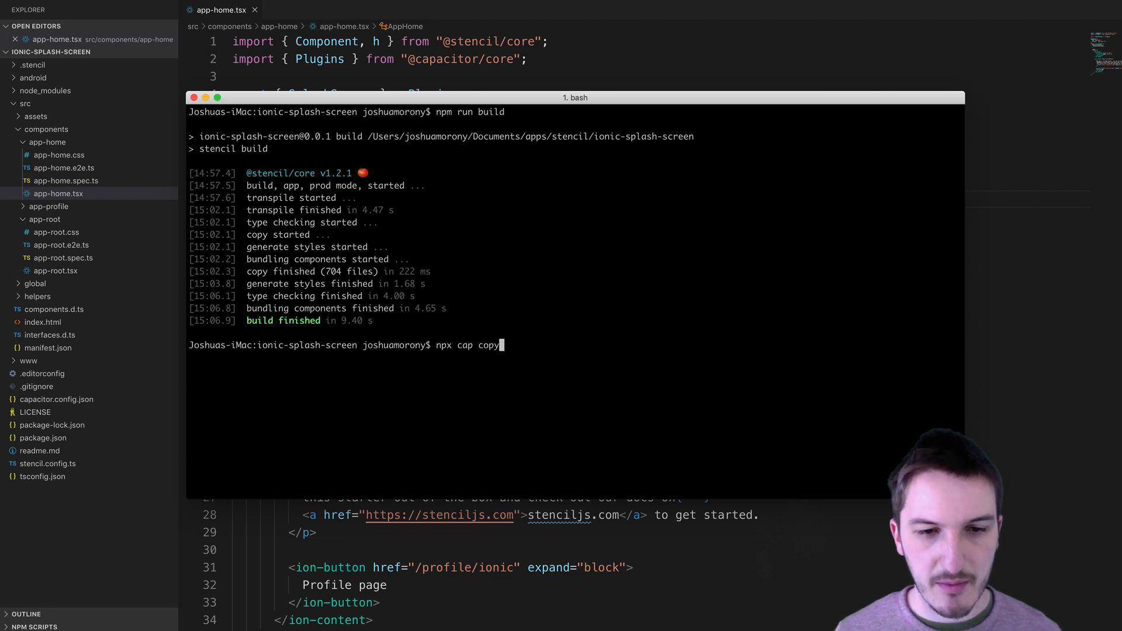
{"action": "key", "text": "Return"}
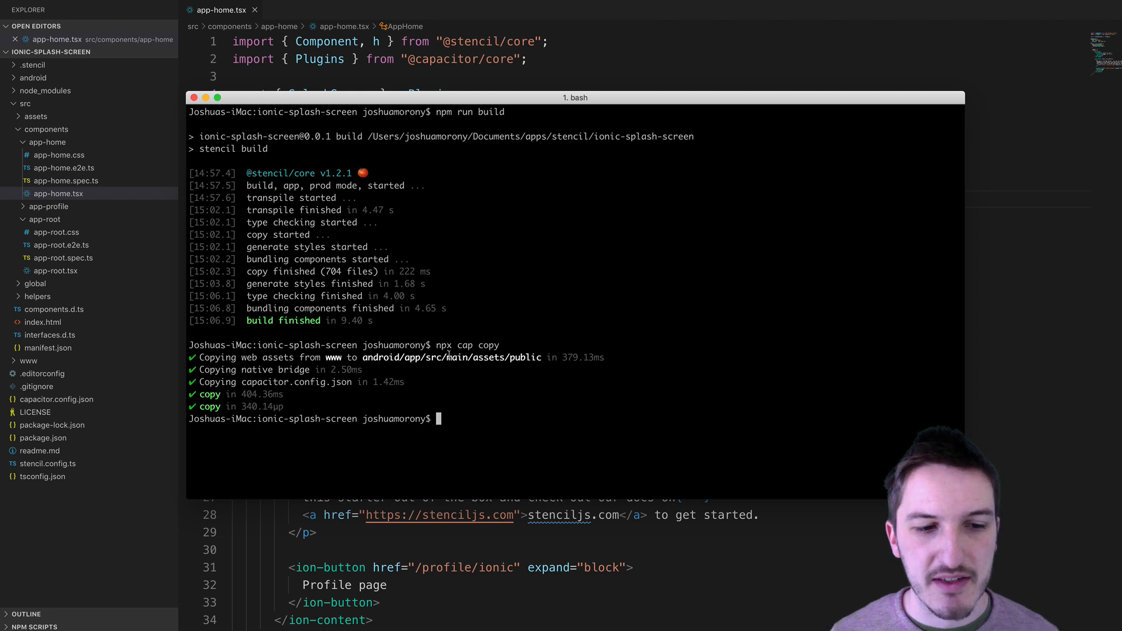
{"action": "type", "text": "npx ca"}
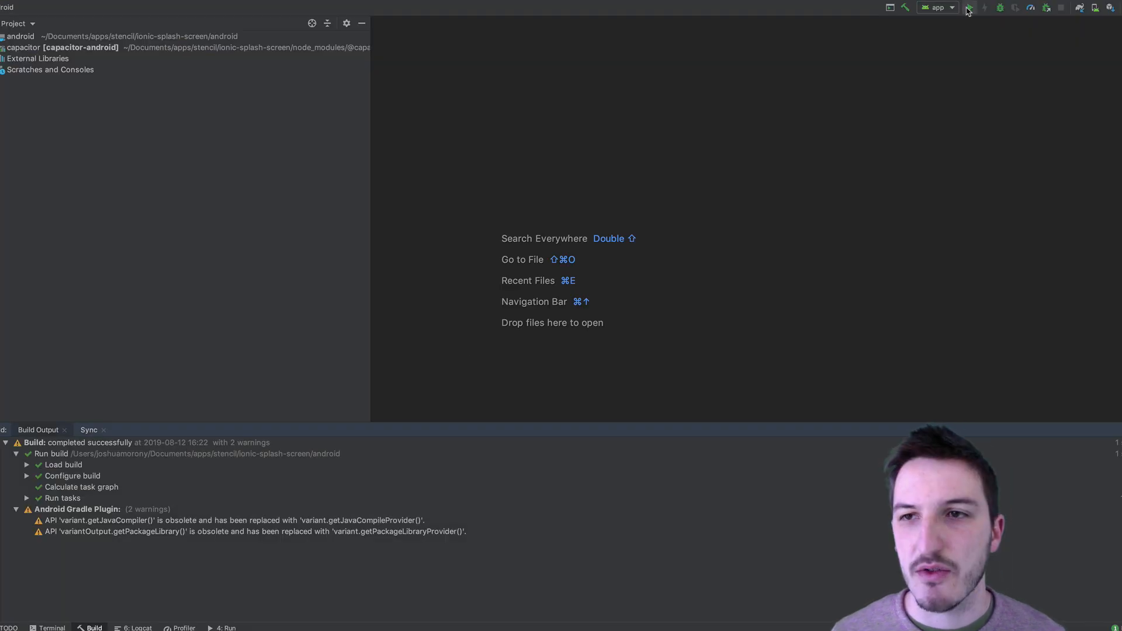
Step: Run the app from Android Studio onto the connected Google Pixel 2 XL
{"action": "left_click", "coordinate": [969, 7]}
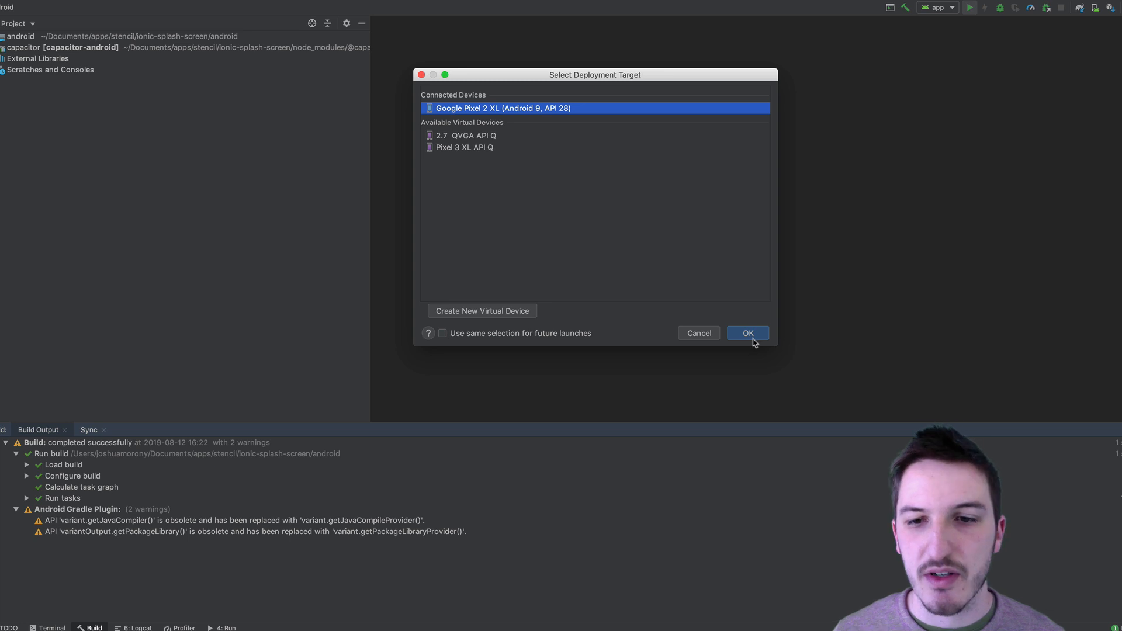
{"action": "left_click", "coordinate": [747, 333]}
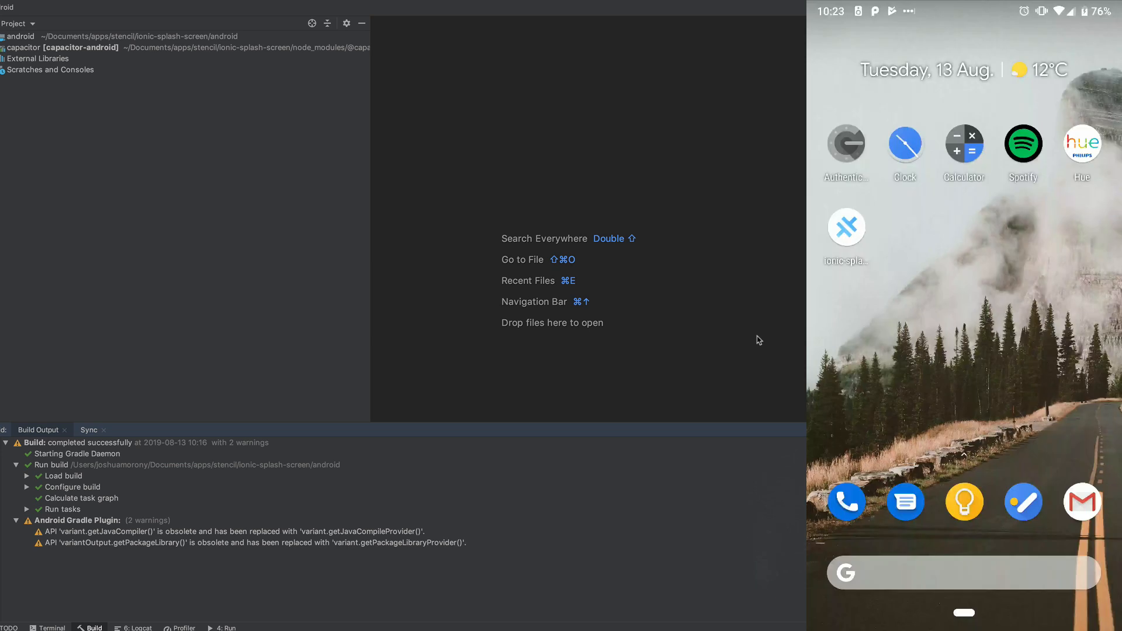
{"action": "left_click", "coordinate": [846, 226]}
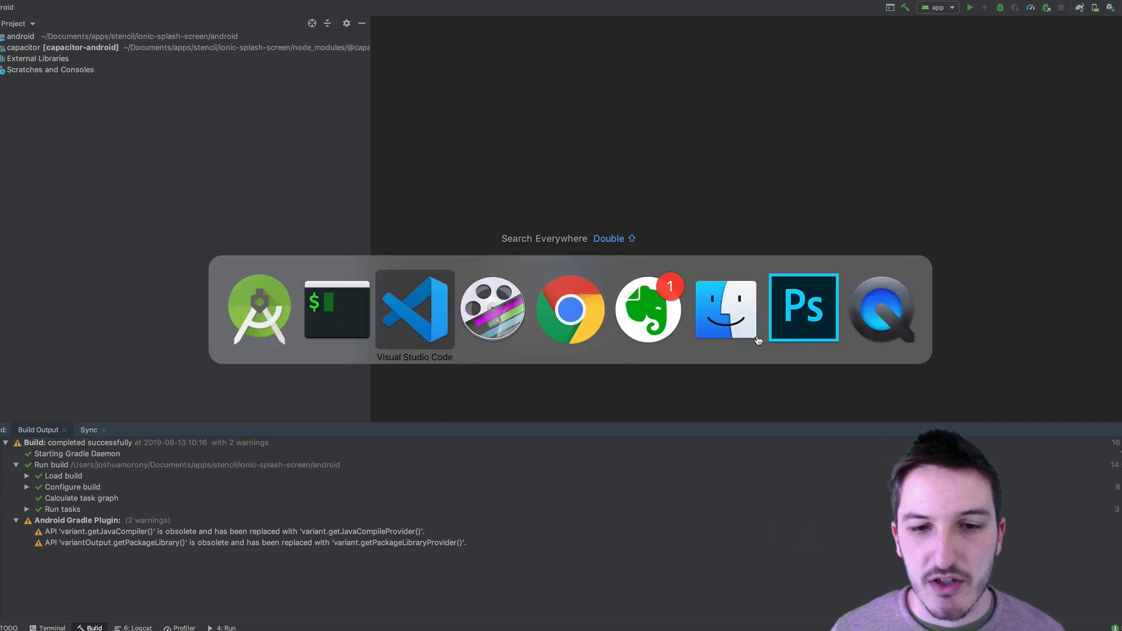
Step: Switch back to VS Code showing app-home.tsx with SplashScreen.hide() in componentDidLoad
{"action": "left_click", "coordinate": [414, 308]}
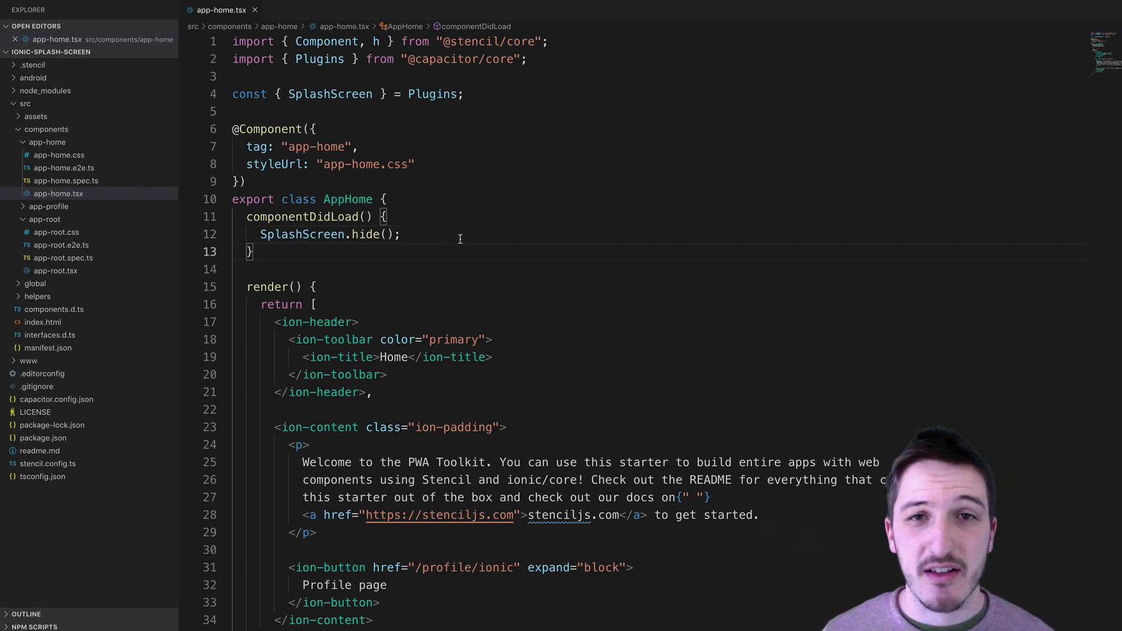
{"action": "mouse_move", "coordinate": [476, 230]}
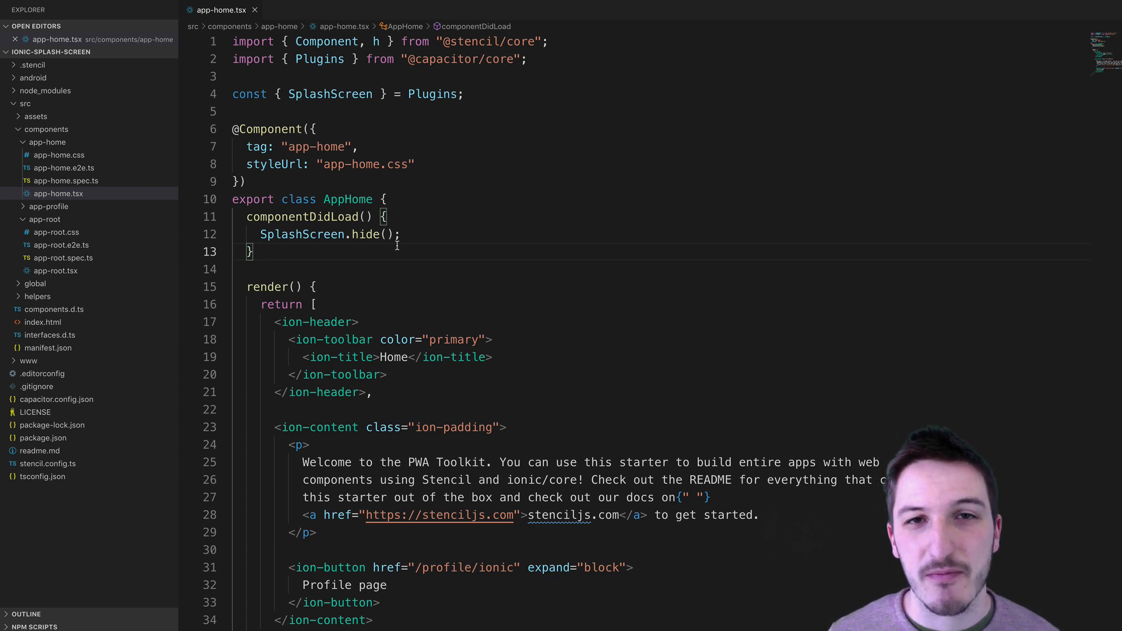
{"action": "mouse_move", "coordinate": [309, 246]}
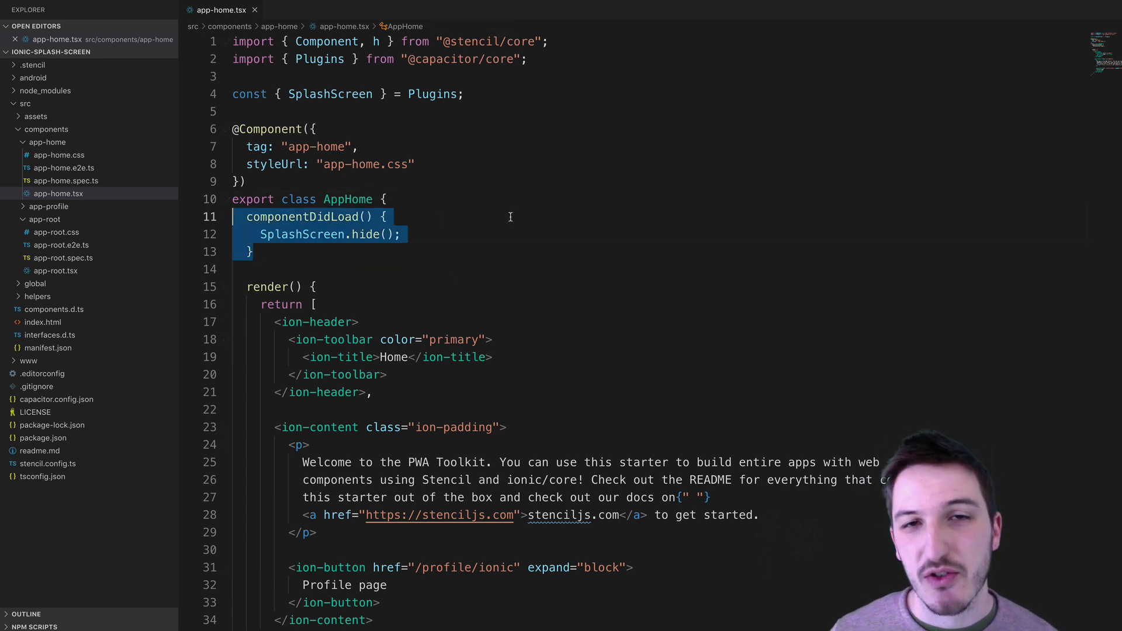
{"action": "mouse_move", "coordinate": [457, 234]}
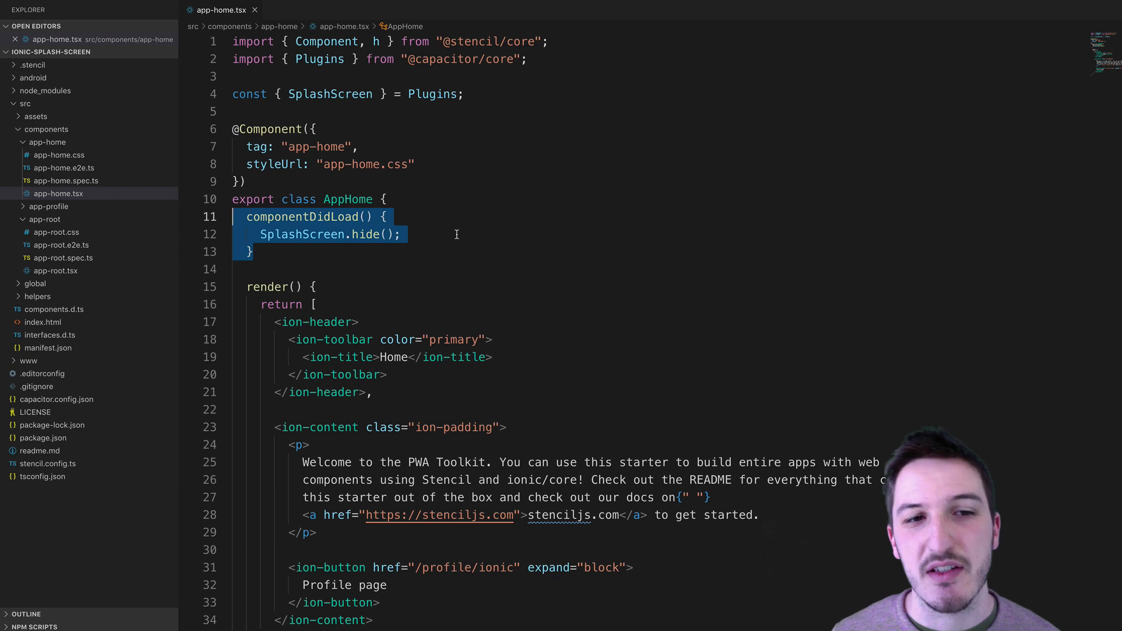